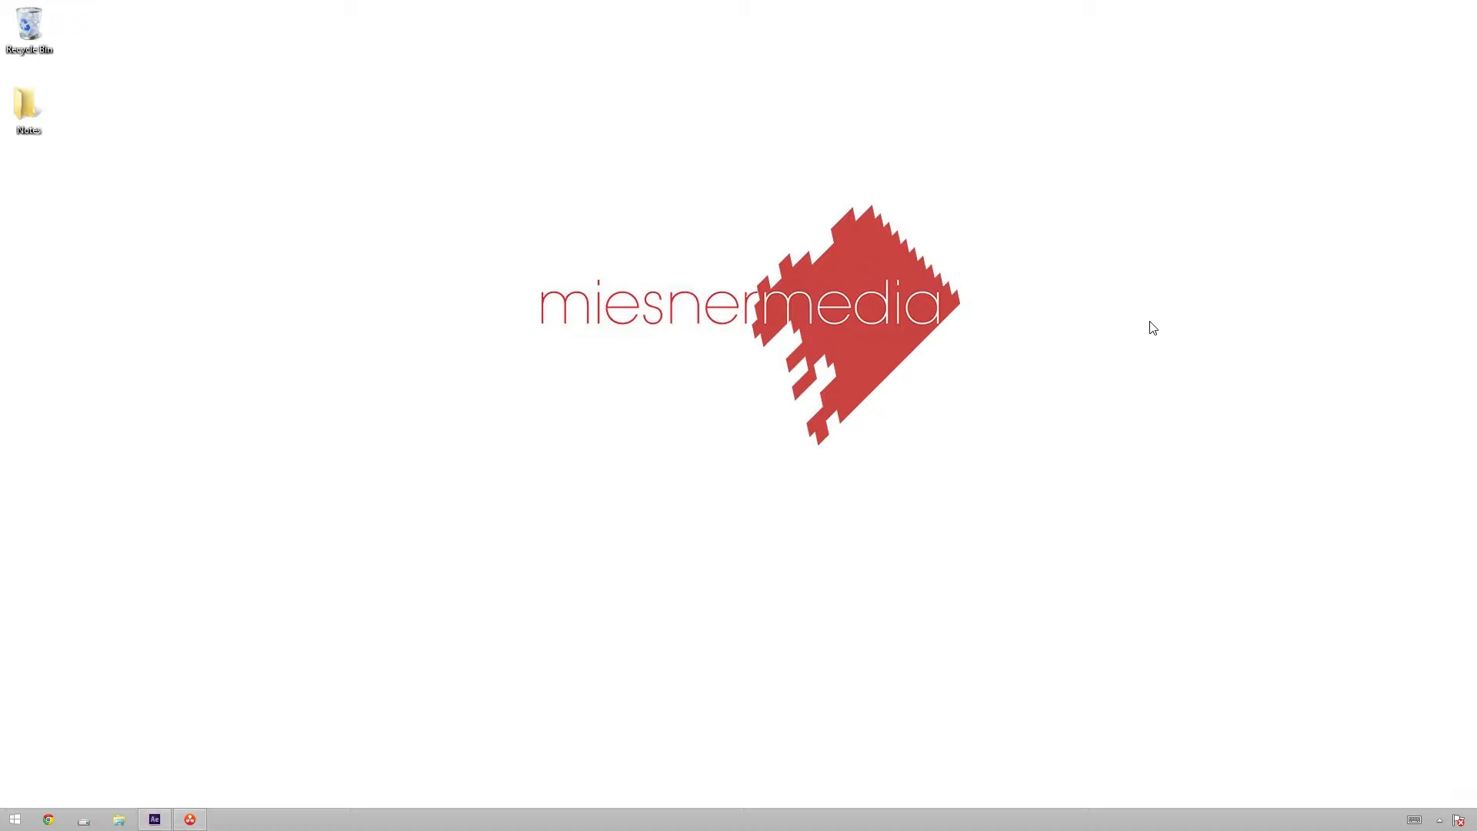
mouse_move(794, 562)
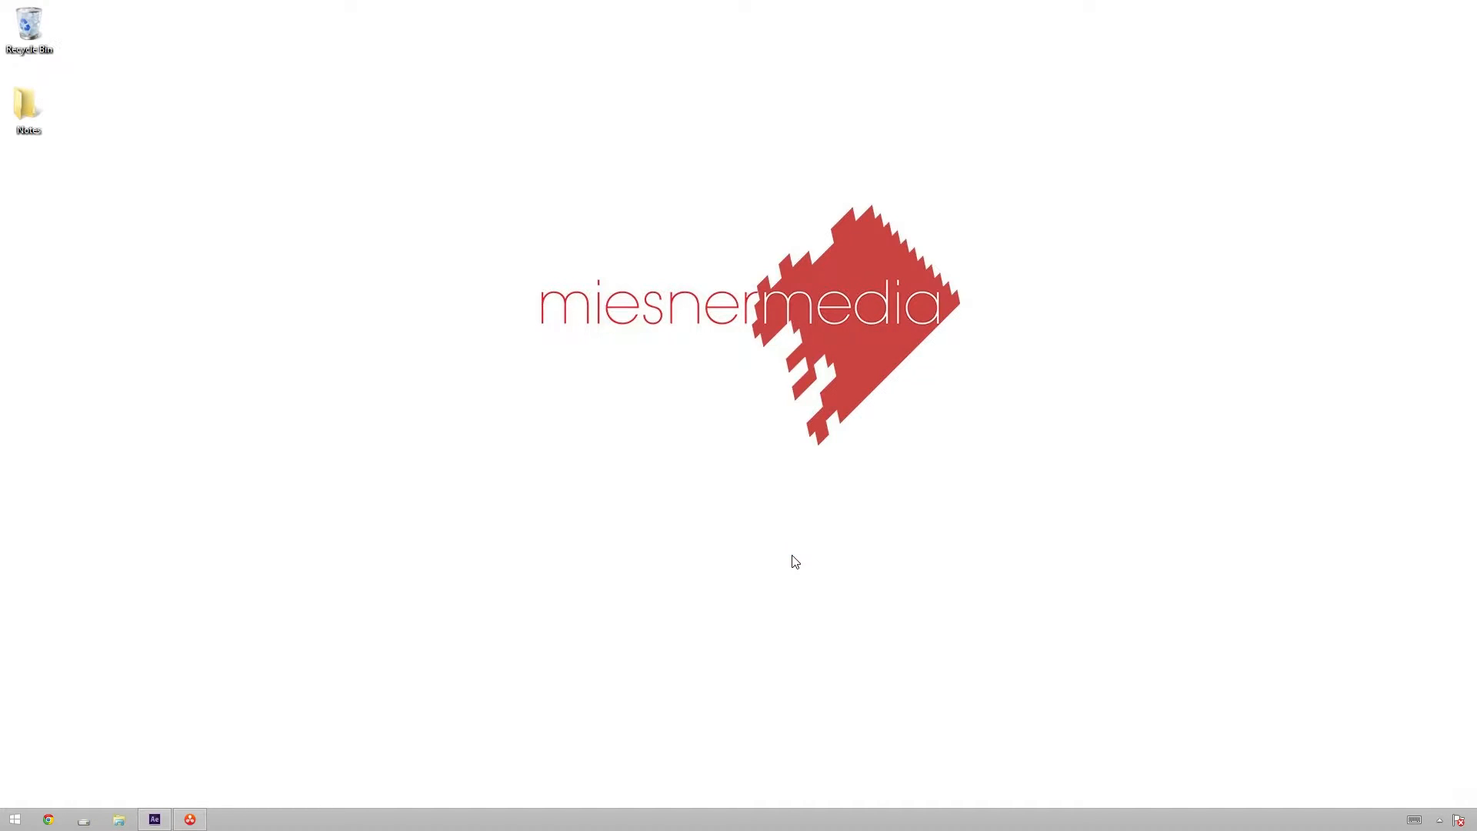
mouse_move(462, 297)
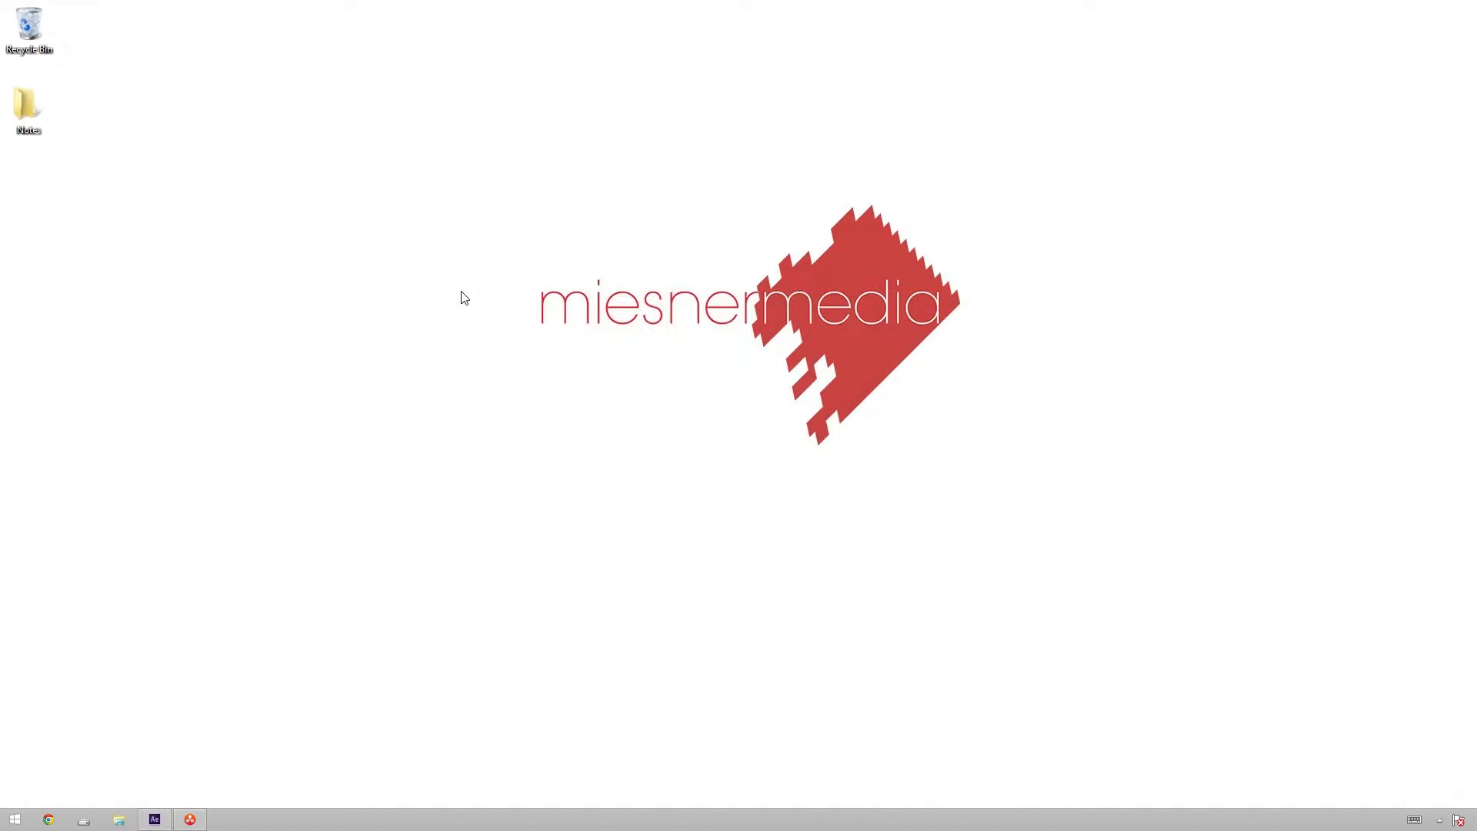
mouse_move(1151, 486)
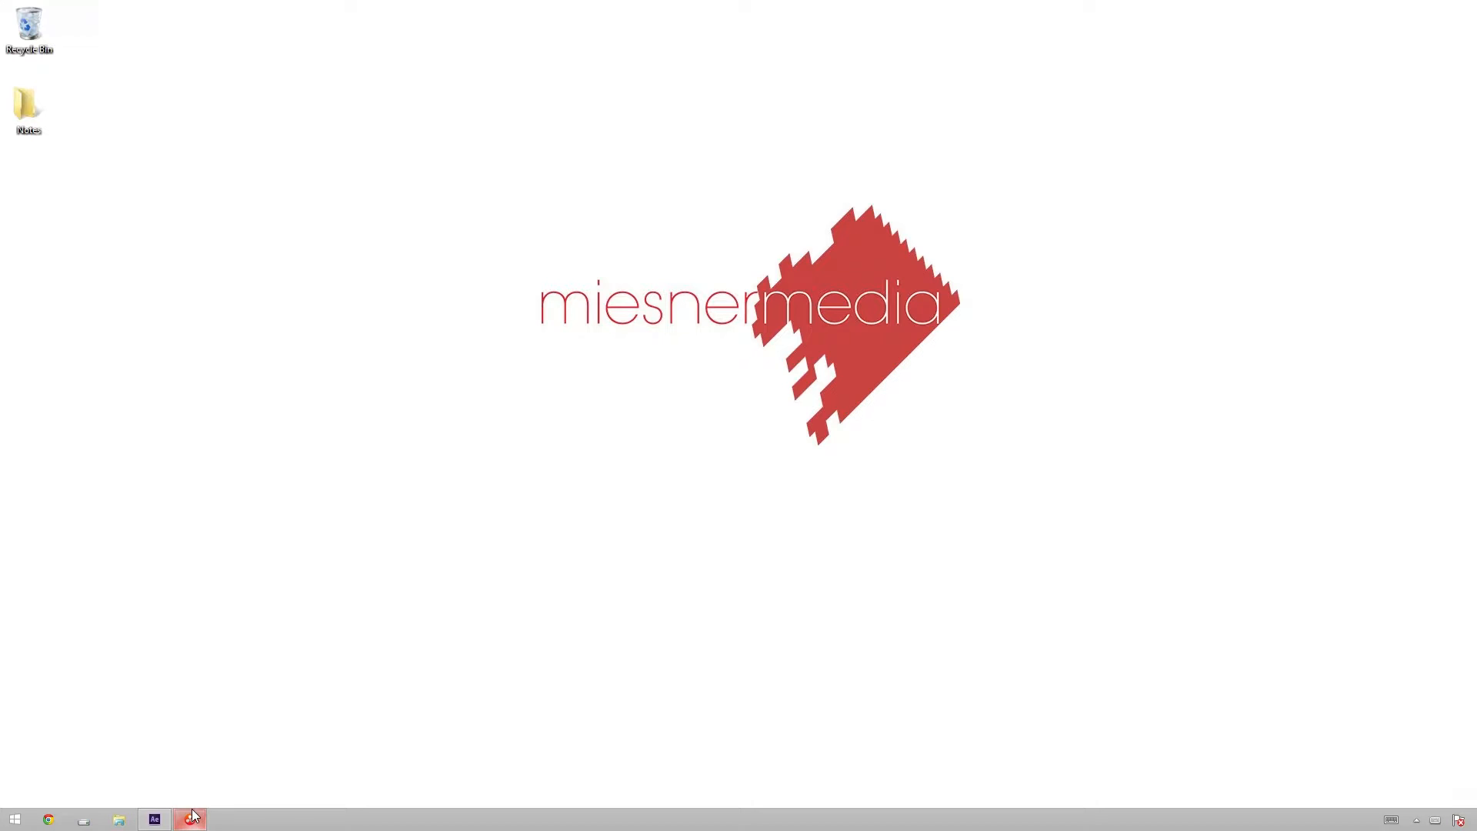
- Toggle the node grade off and back on for comparison, then show the RGB Mixer palette
click(189, 818)
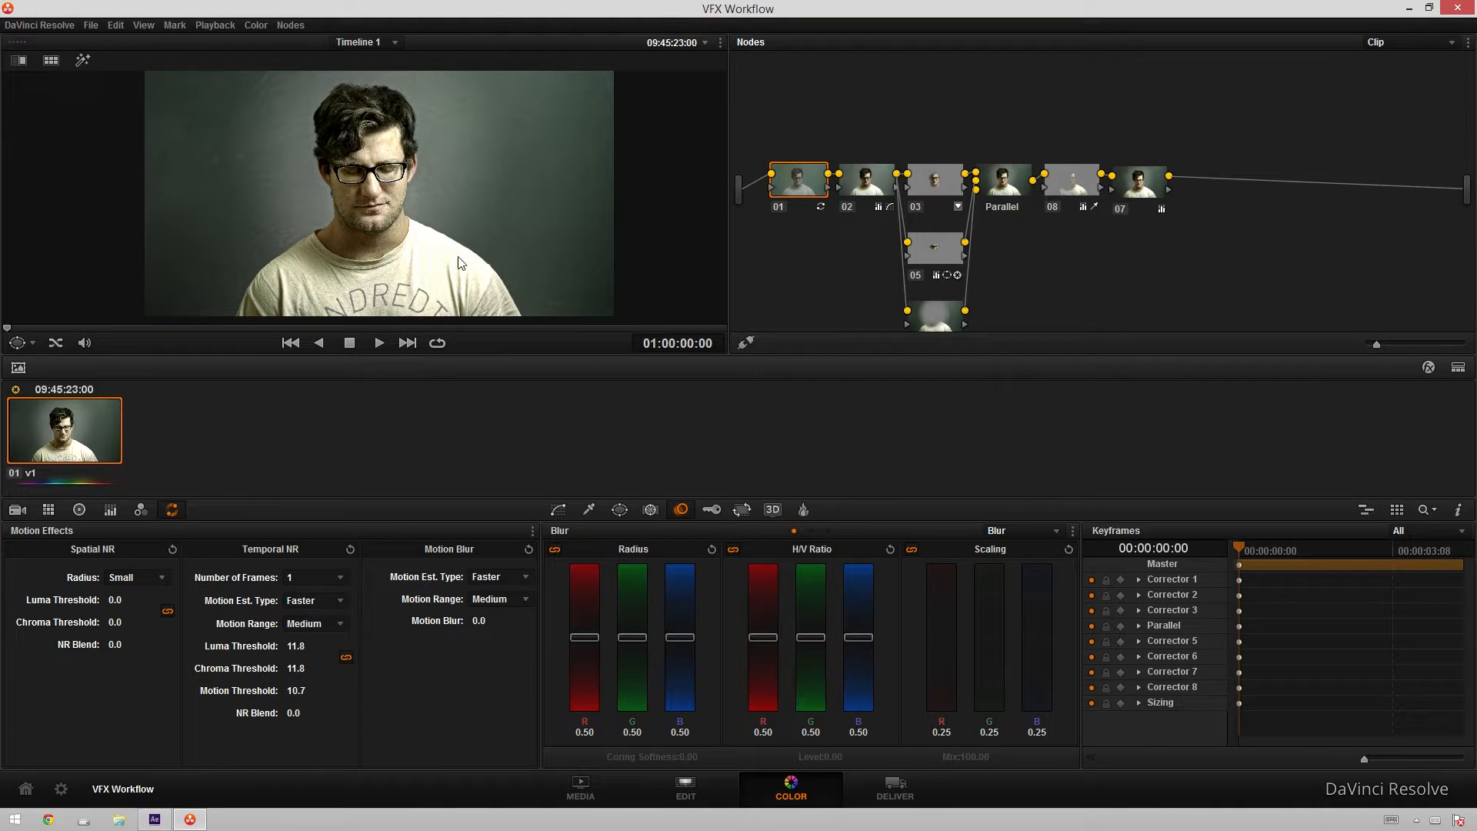
key(space)
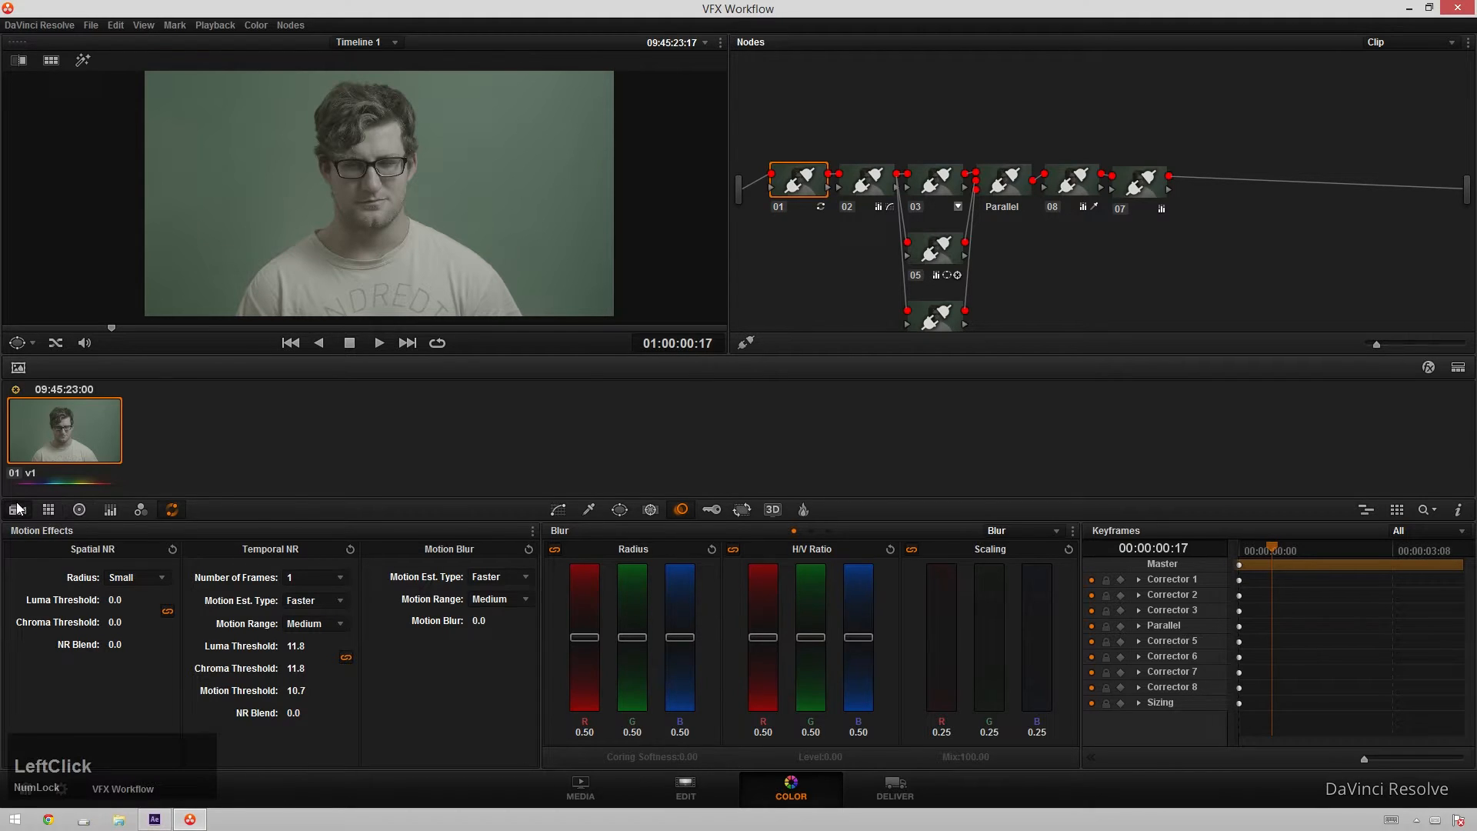
click(140, 509)
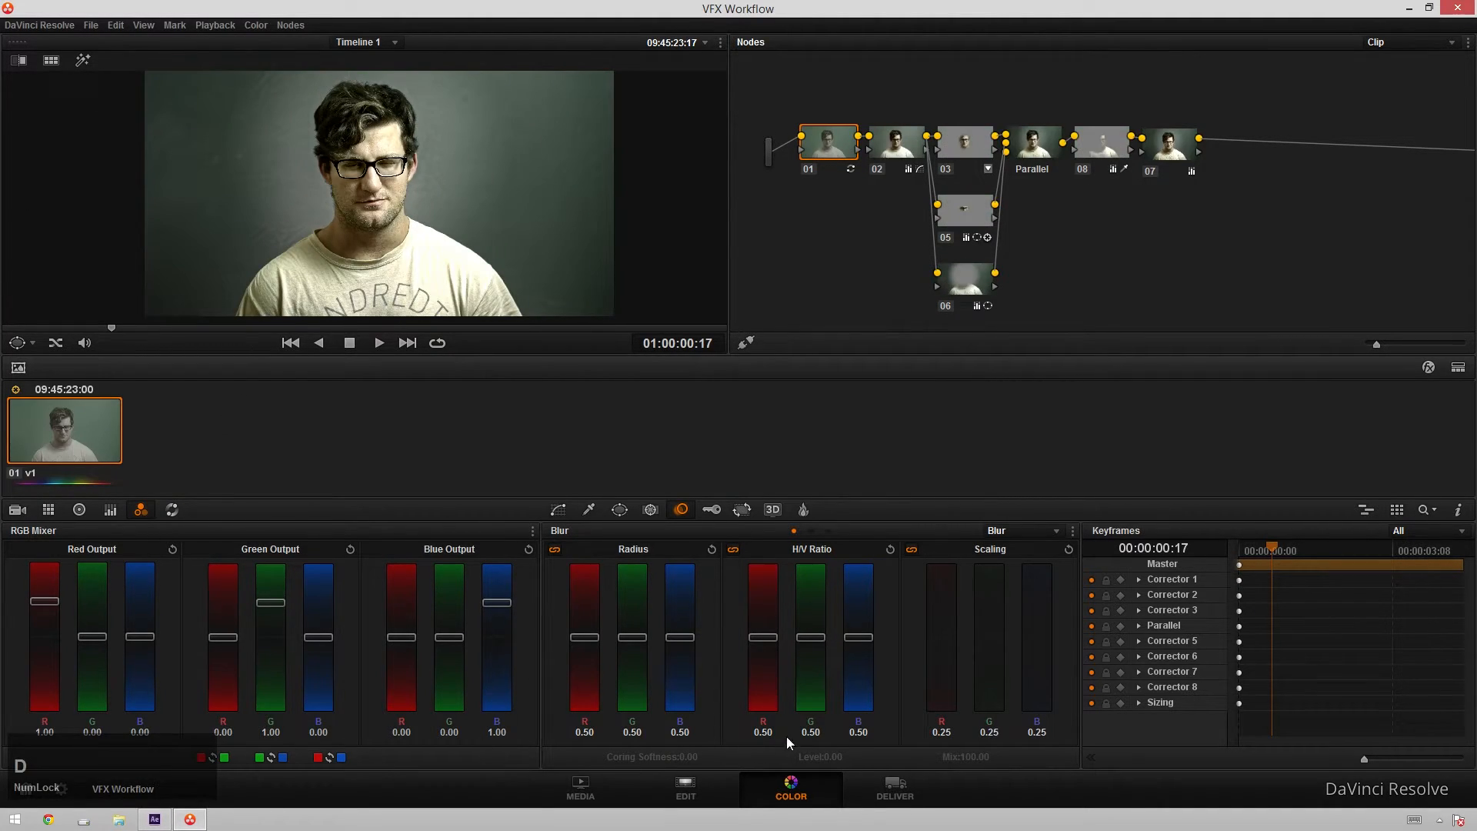
- Show the Deliver page with TIFF render settings at 2400x1350 and the two-job render queue
click(892, 789)
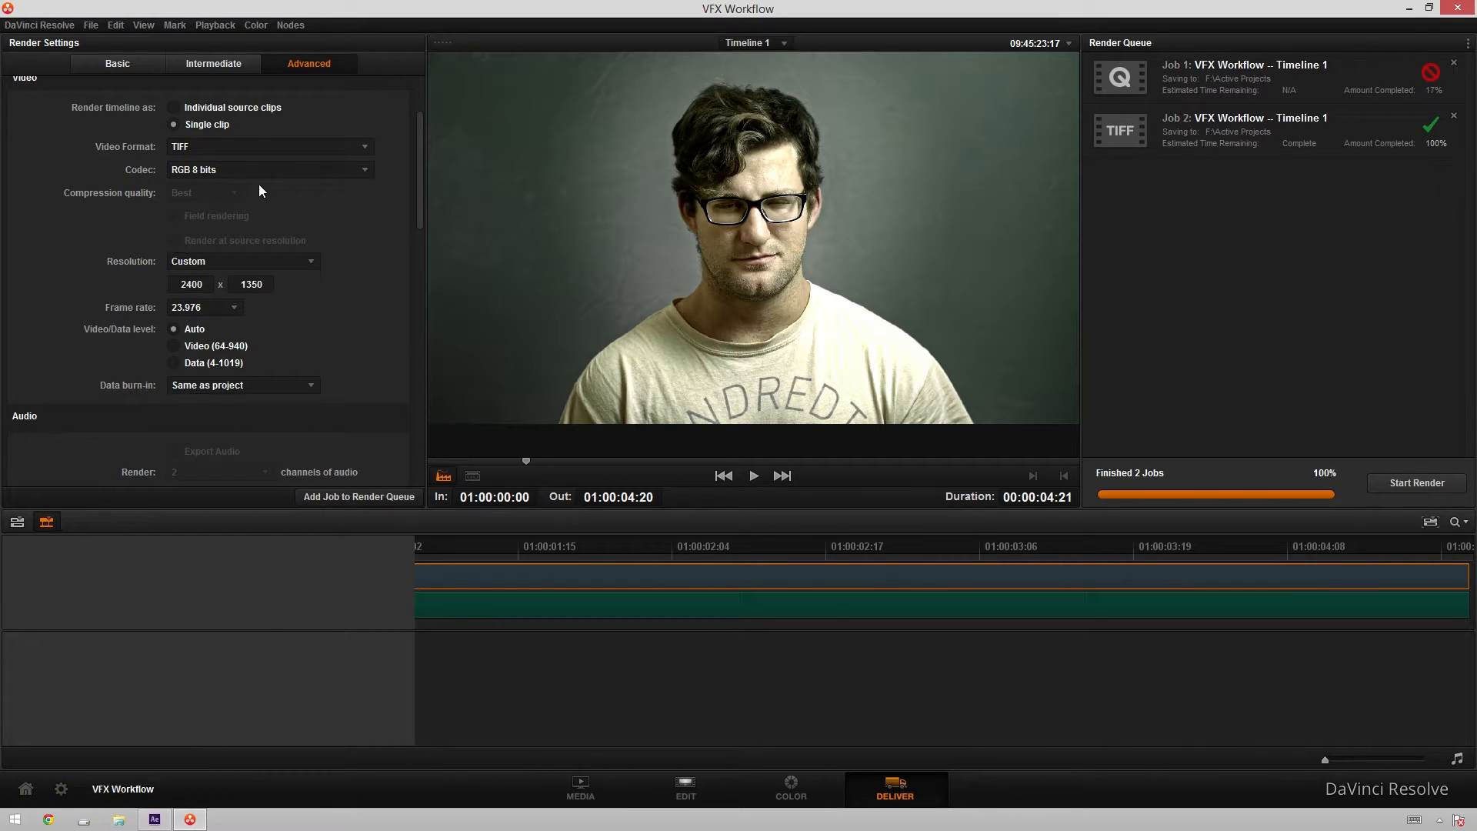
mouse_move(1007, 169)
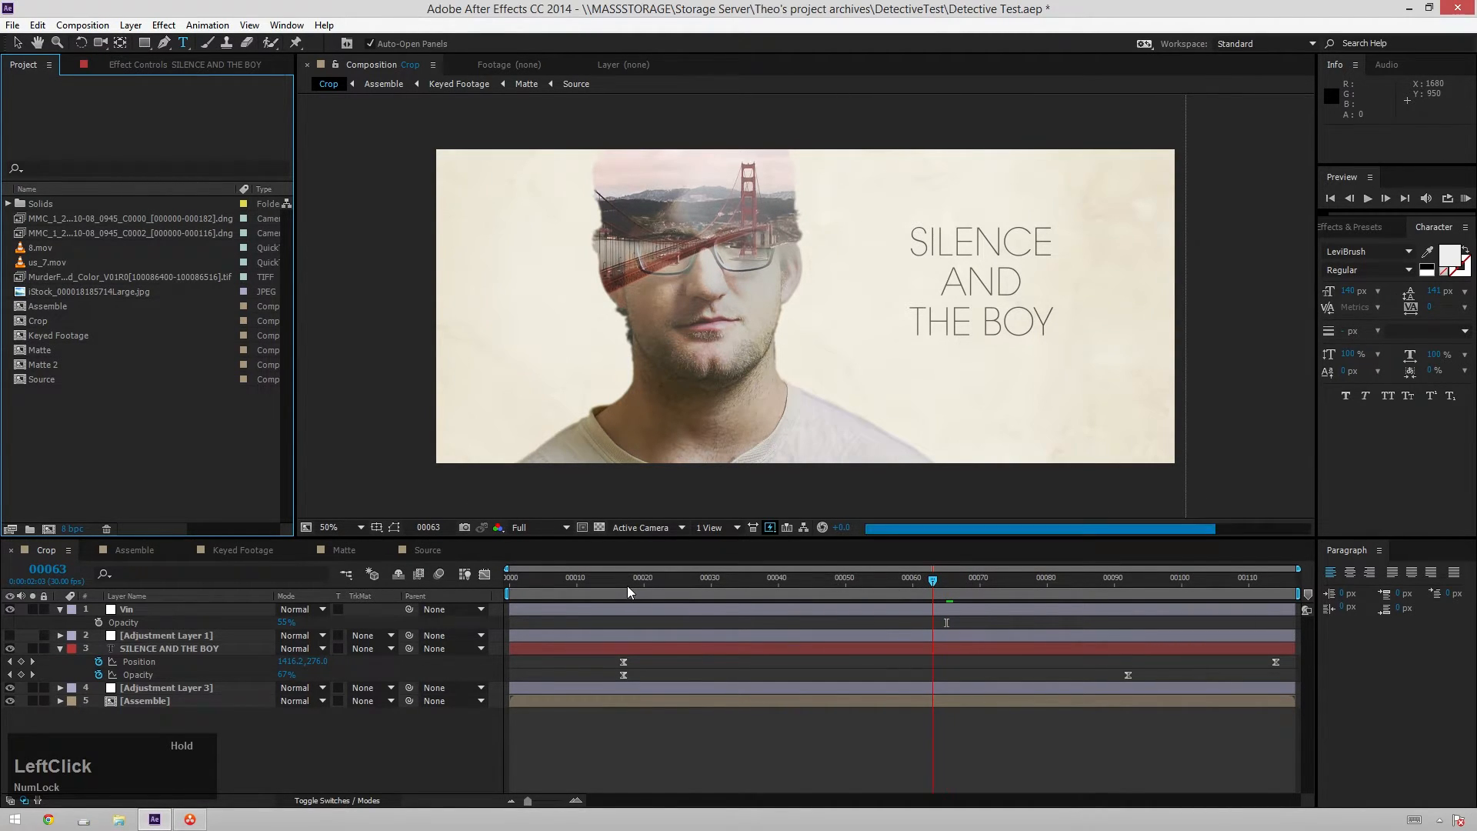
- Move the playhead to frame 9 and view the green-screen Source comp and Assemble layers
click(569, 577)
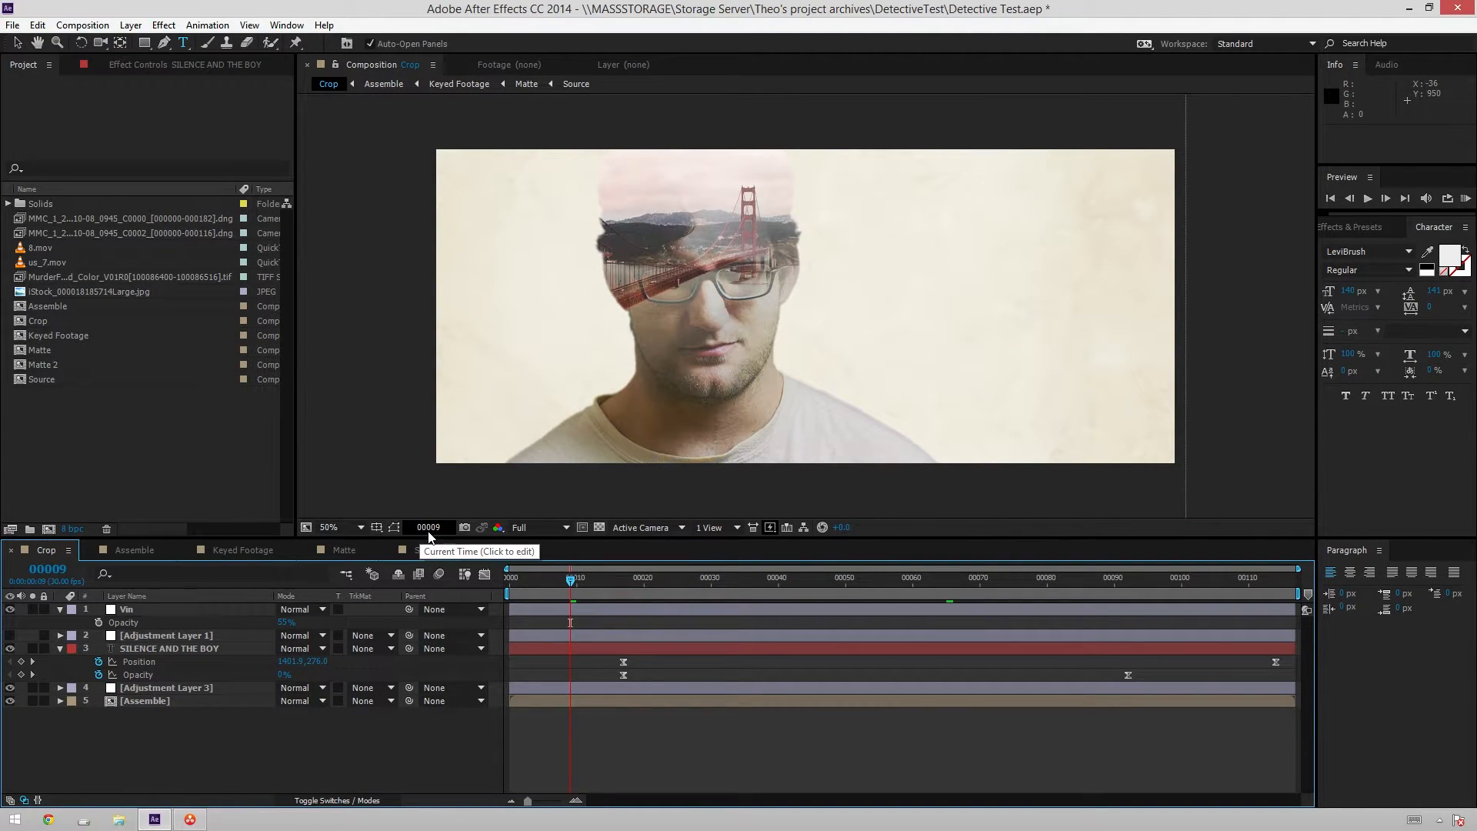
click(575, 83)
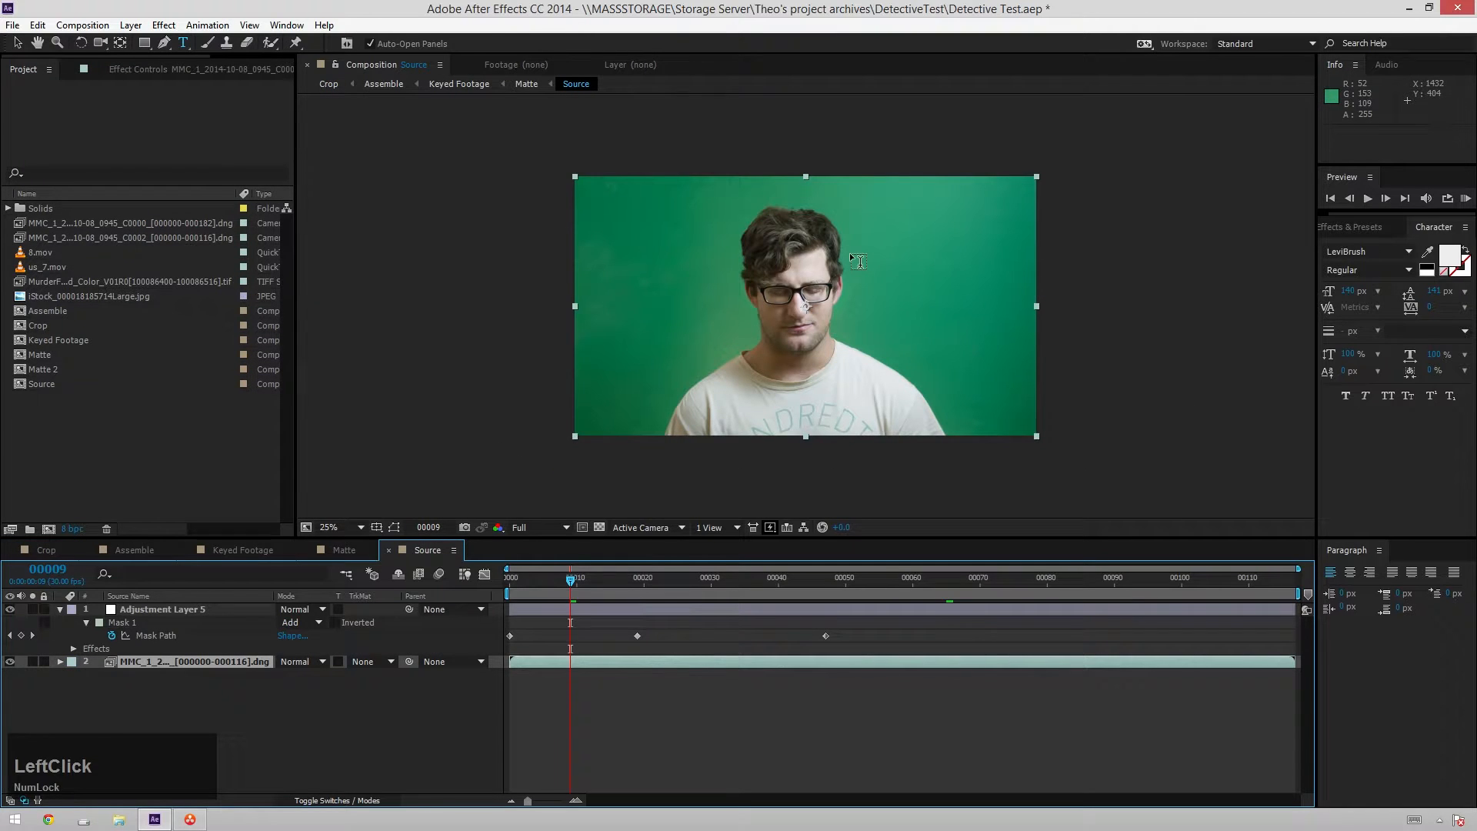
scroll(up, 3)
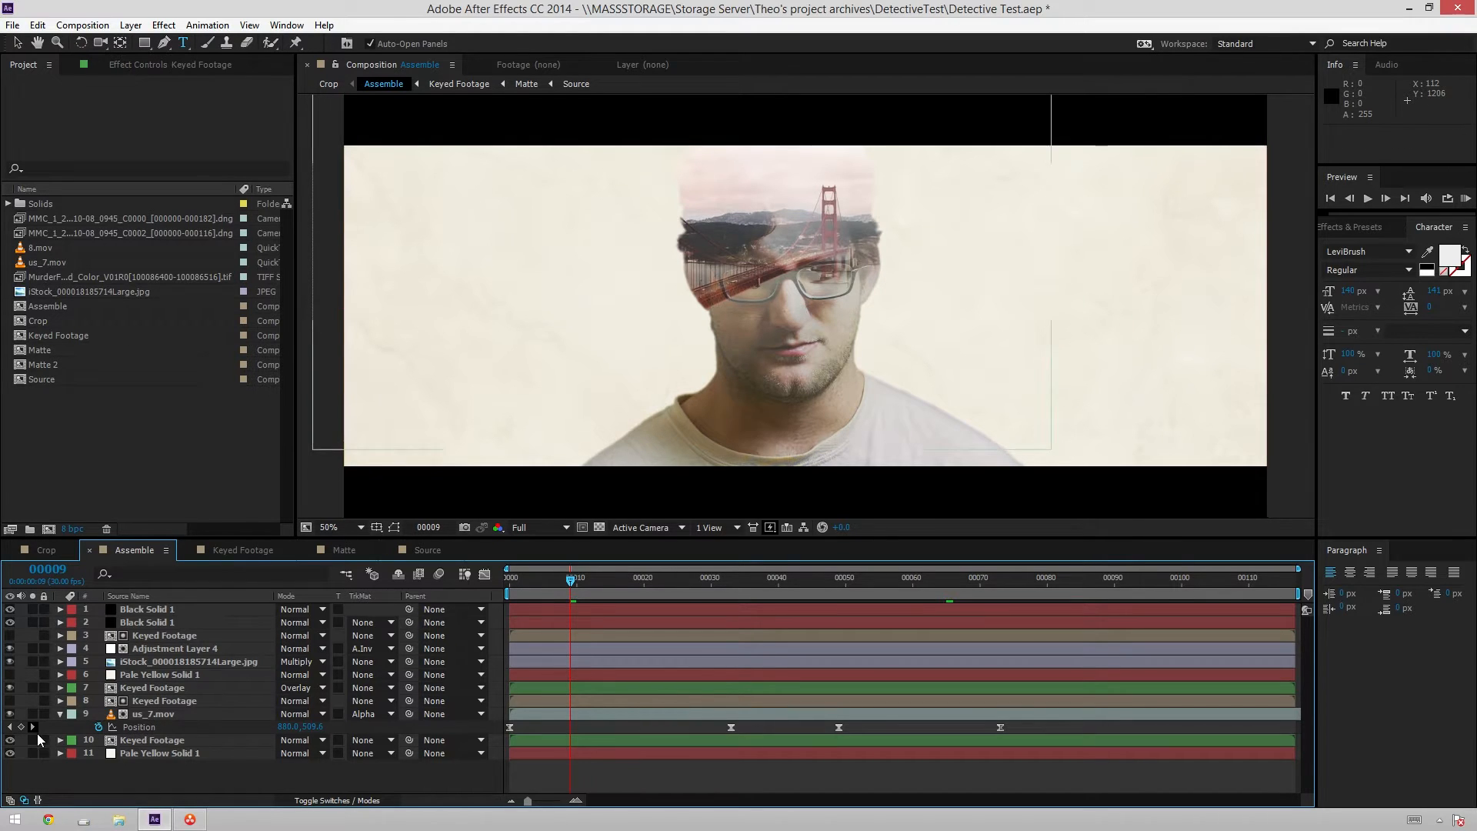
- Preview the graded TIFF sequence and place it twice as layers in the Assemble comp
click(11, 688)
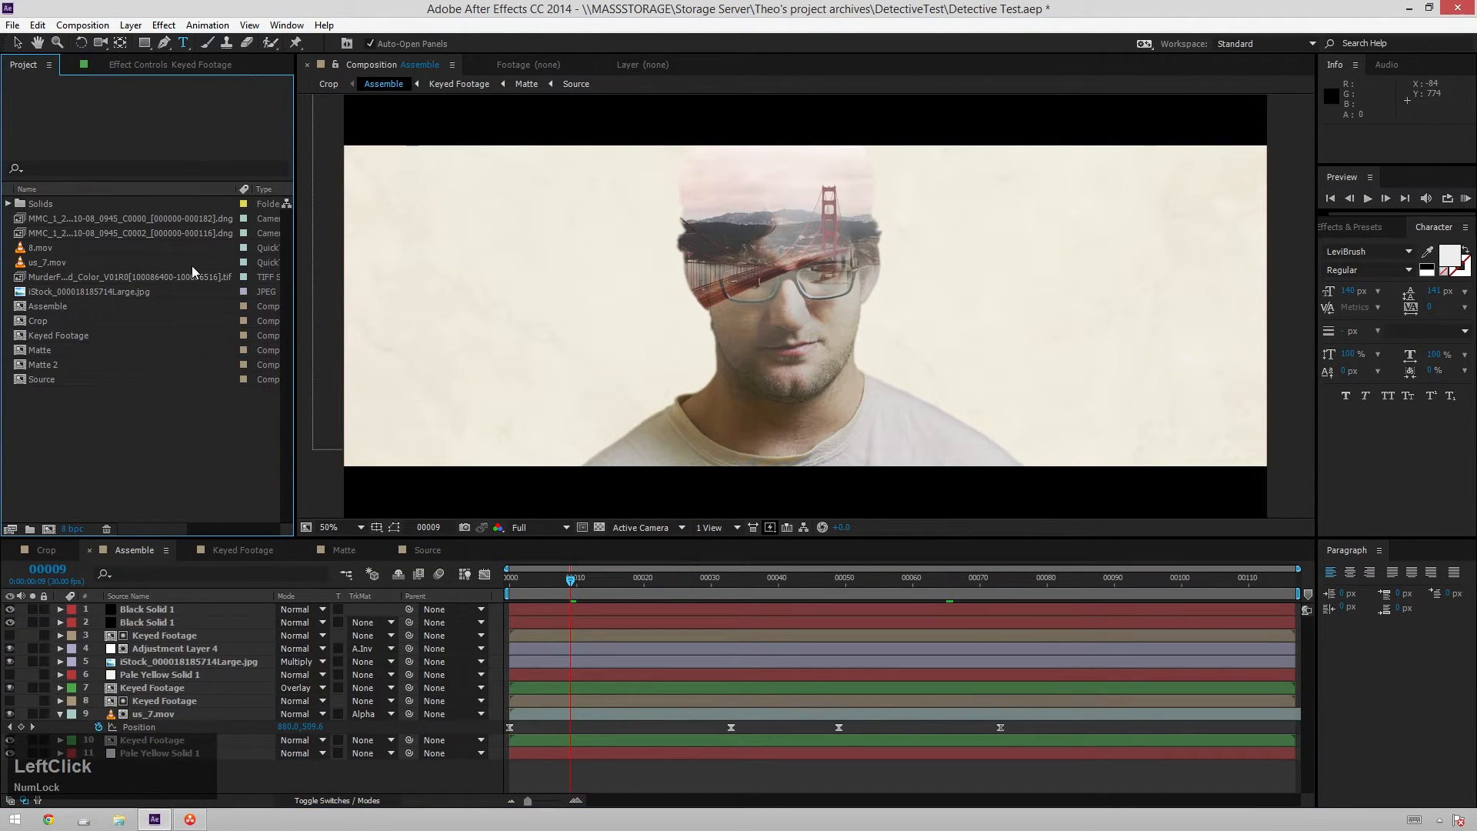
double_click(108, 277)
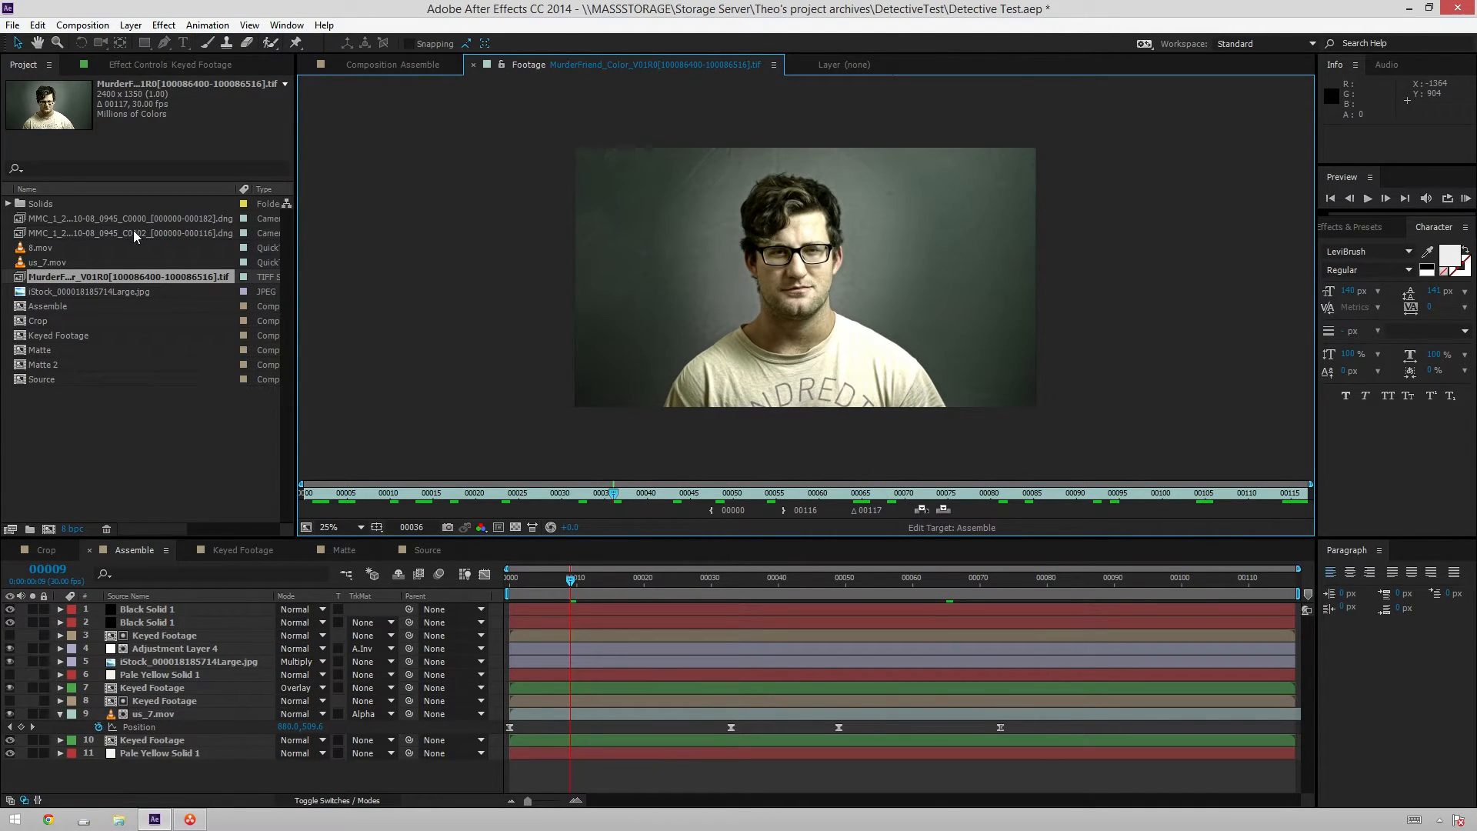
click(128, 232)
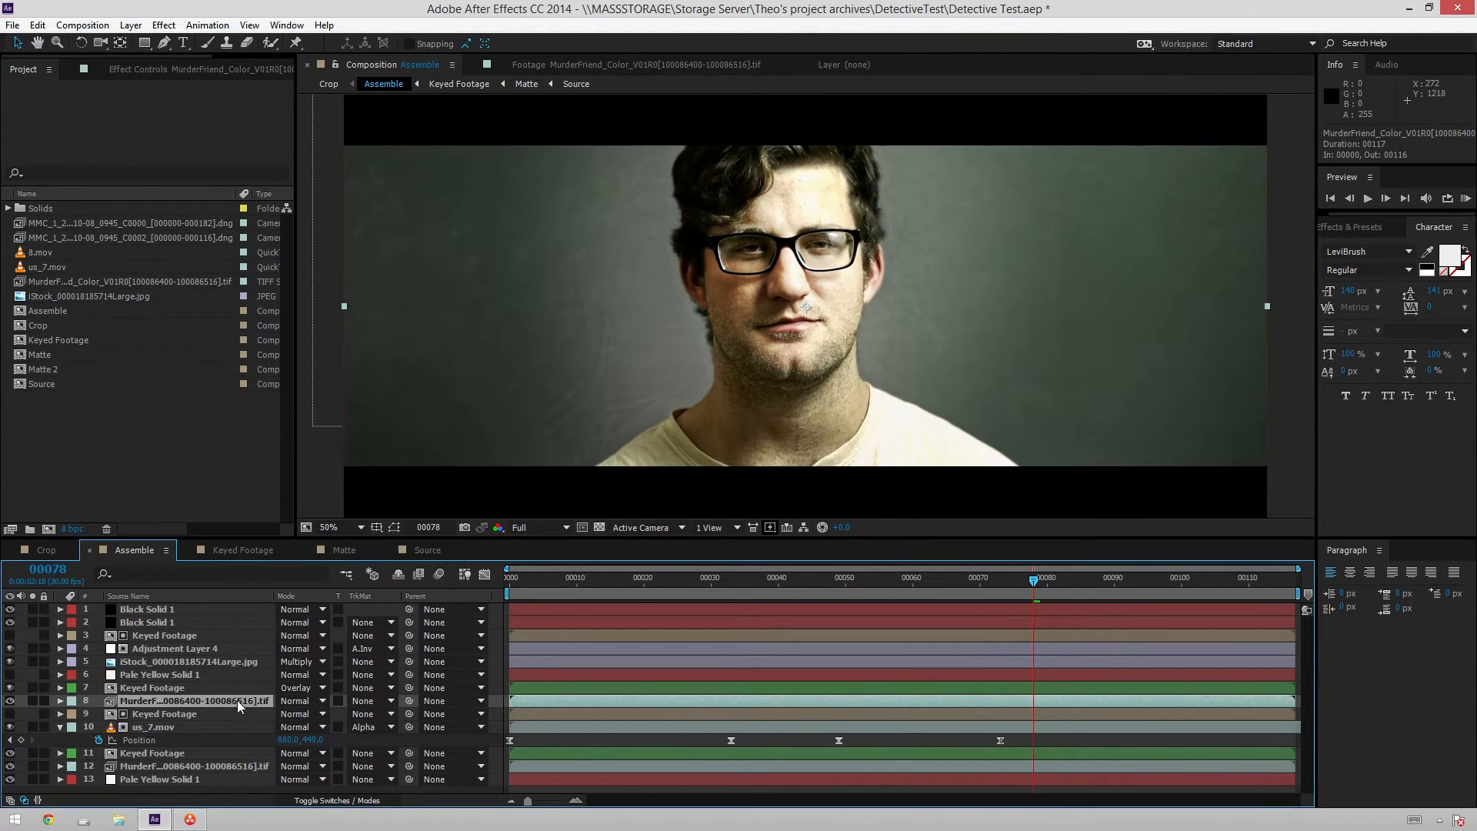
- Set both TIFF layers to Alpha Matte 'Keyed Footage' and the upper one to Overlay mode
click(368, 700)
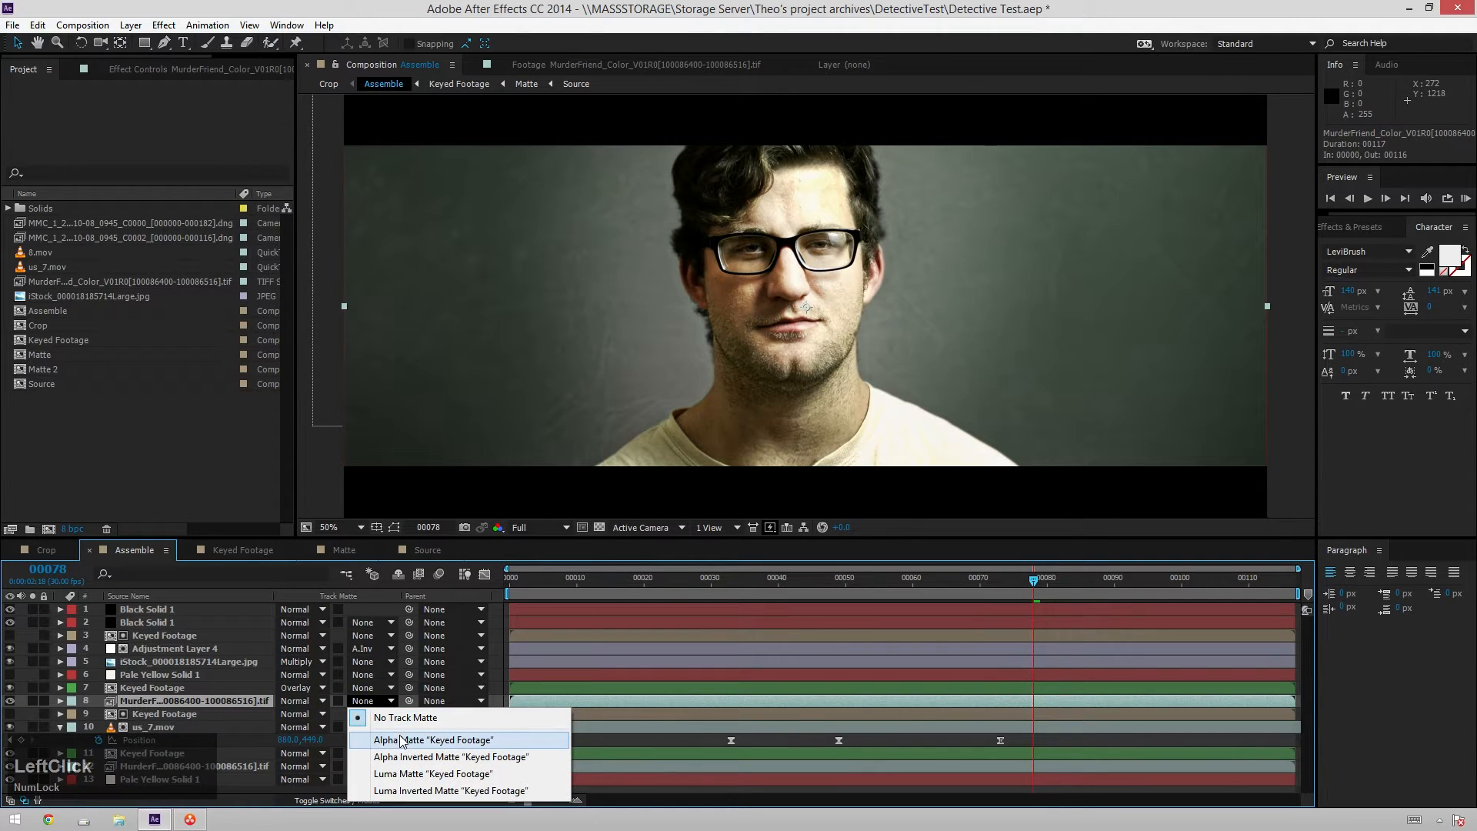
click(434, 740)
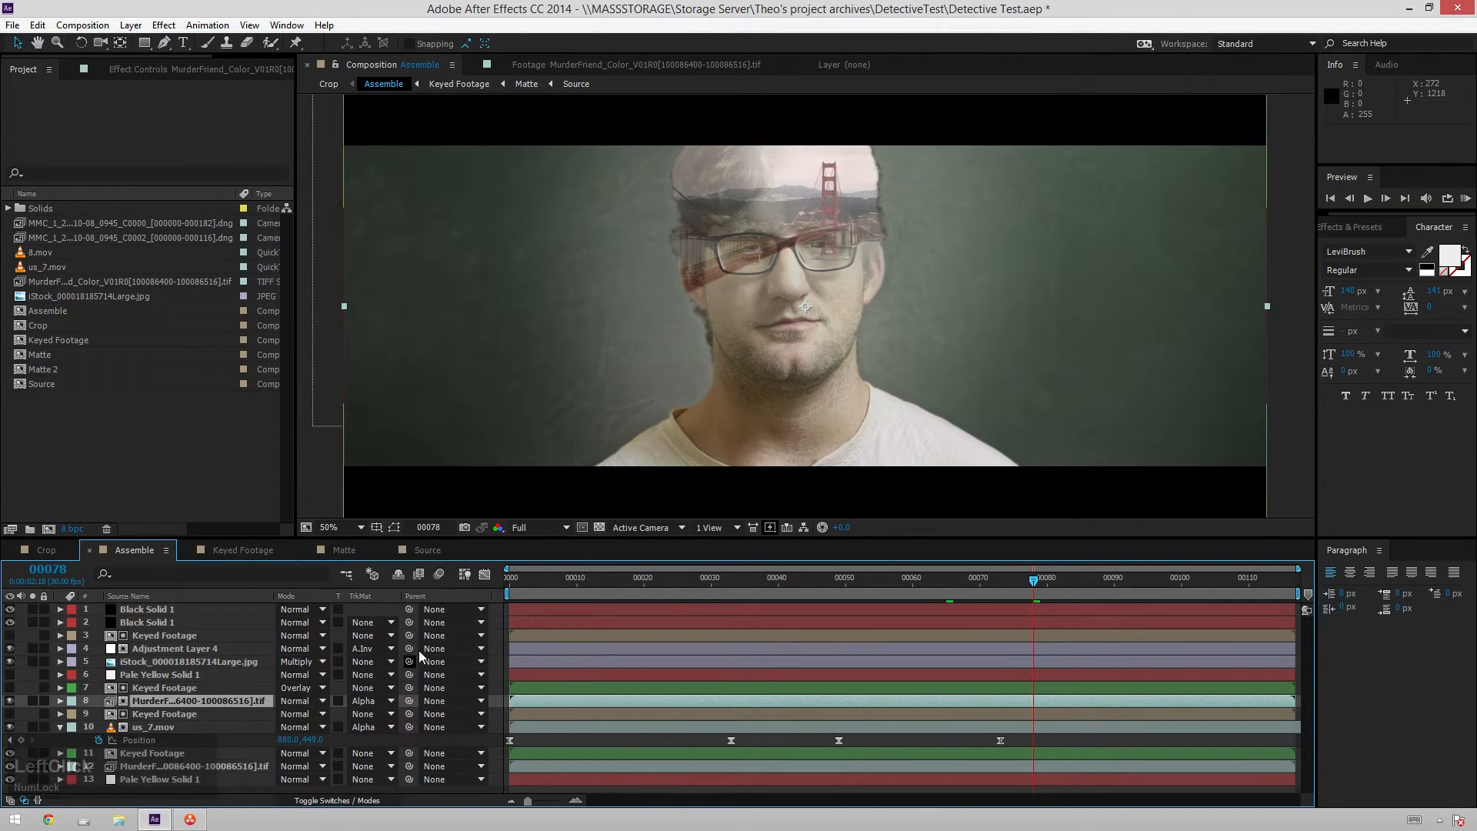
click(194, 766)
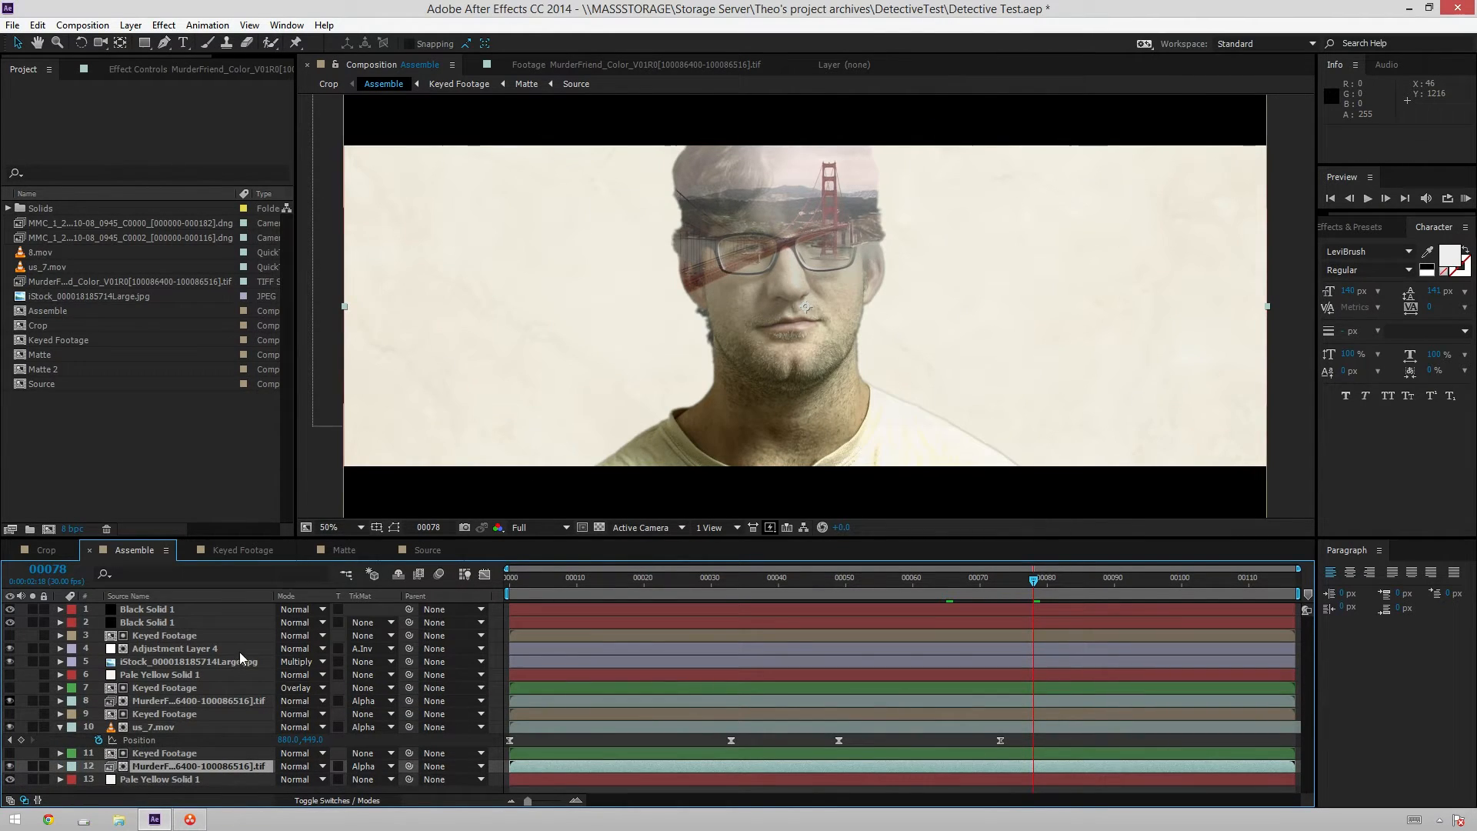
click(302, 700)
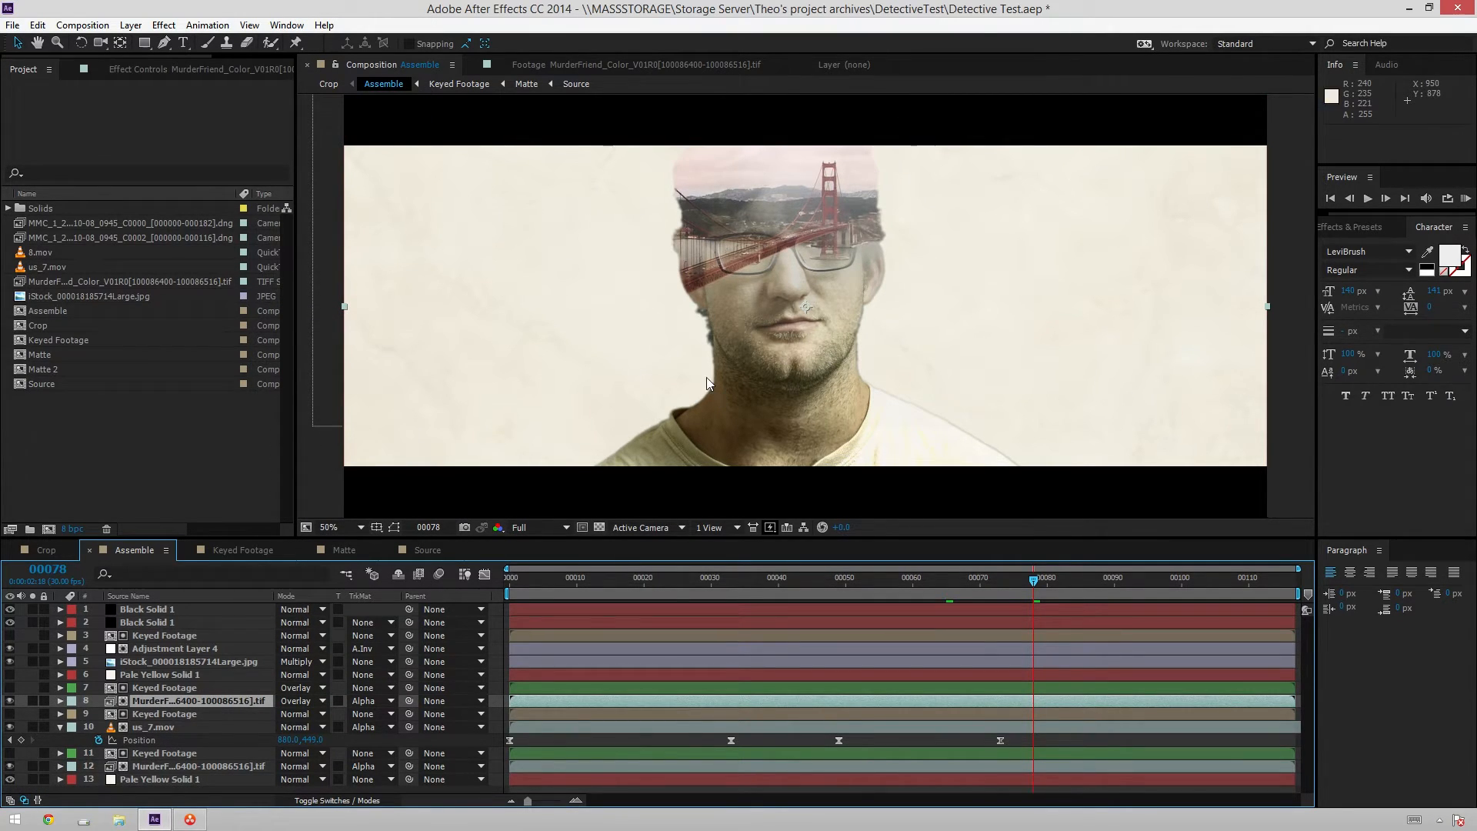
mouse_move(921, 283)
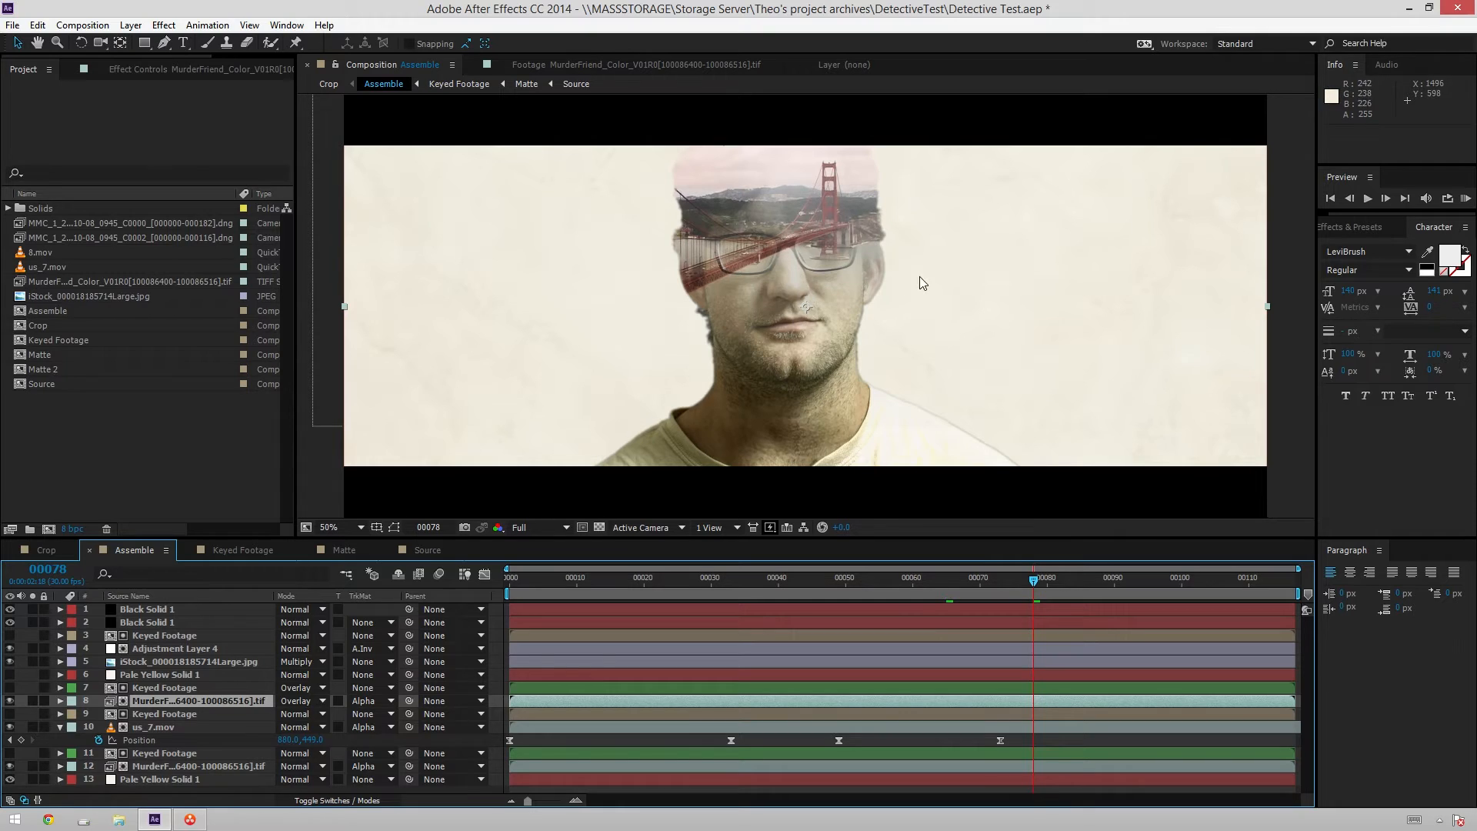
mouse_move(664, 380)
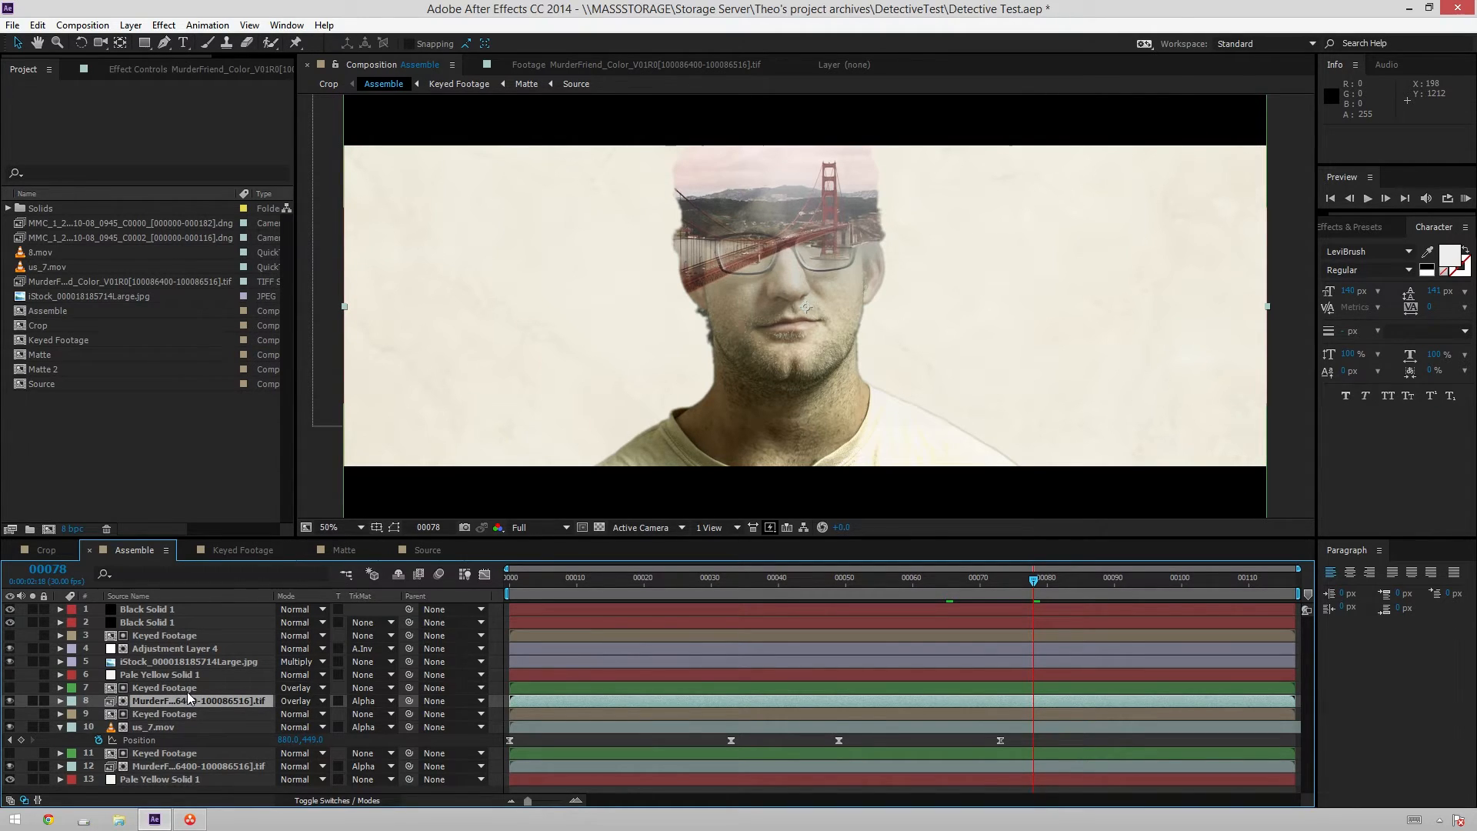
mouse_move(198, 711)
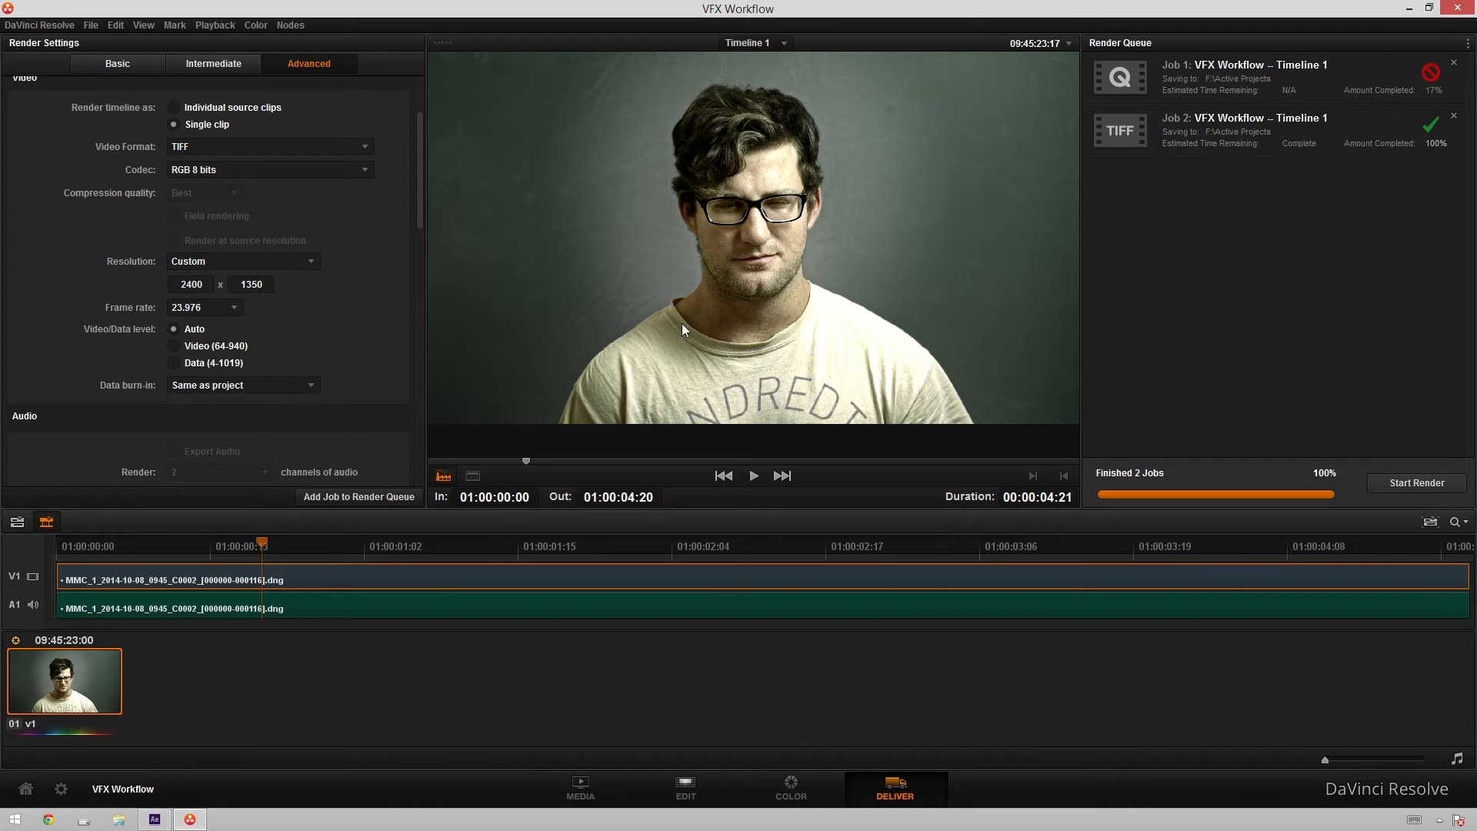
mouse_move(141, 763)
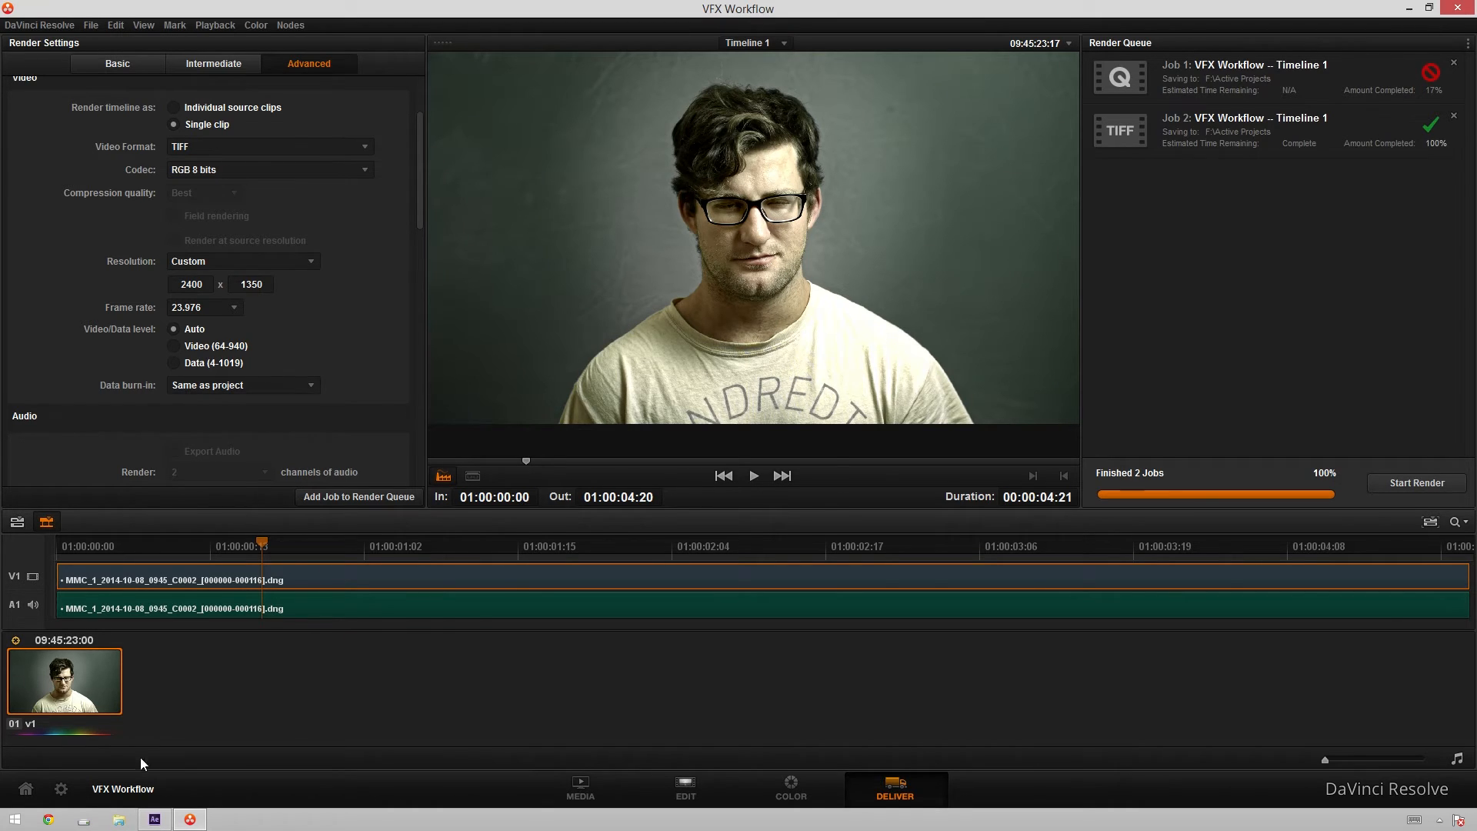